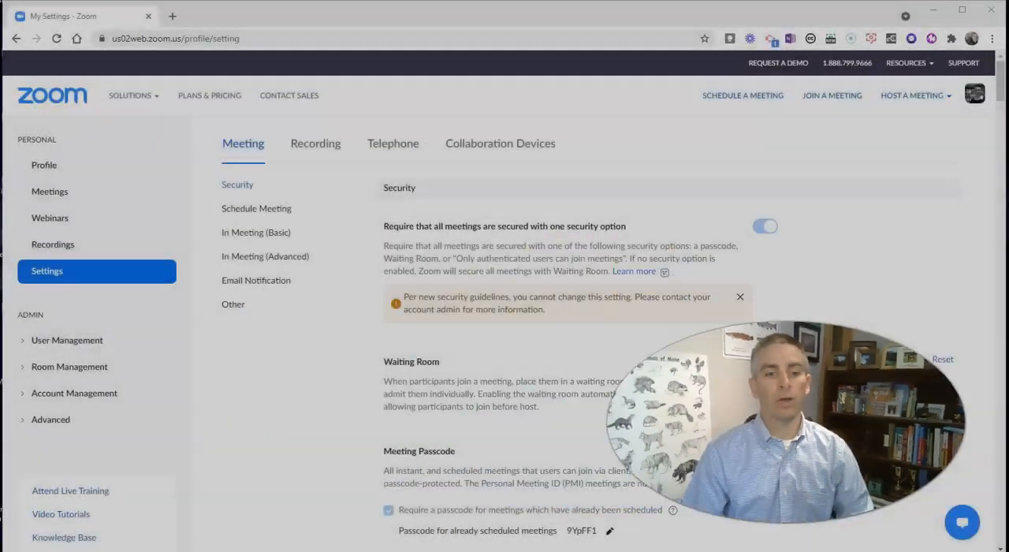
Reach In Meeting (Advanced) settings and locate the Immersive View toggle, already on
click(765, 359)
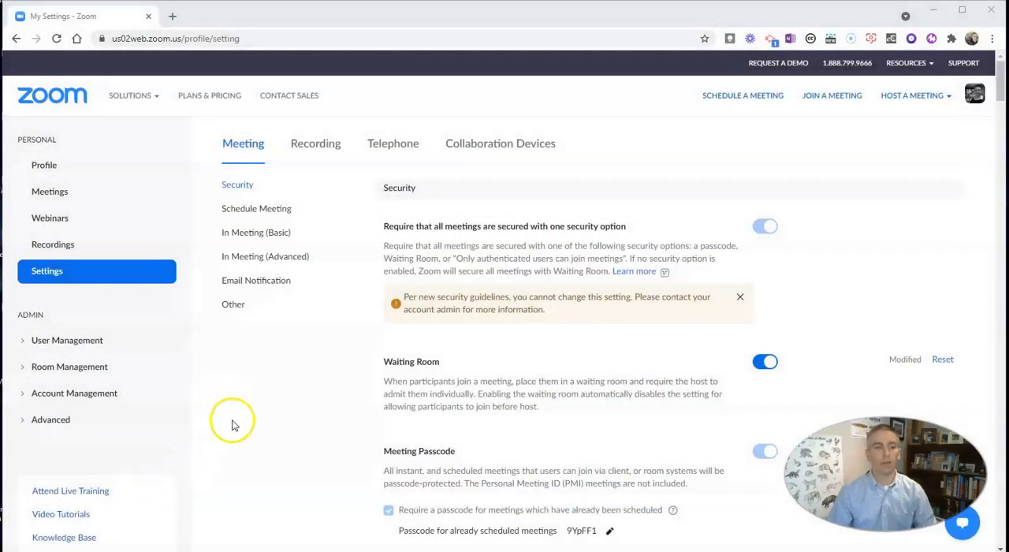
mouse_move(164, 197)
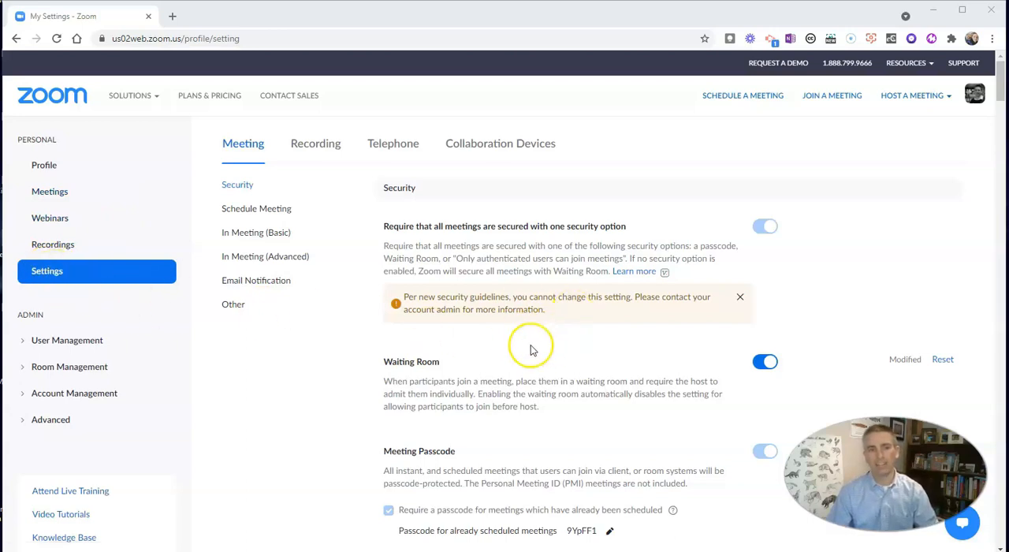
scroll(down, 3)
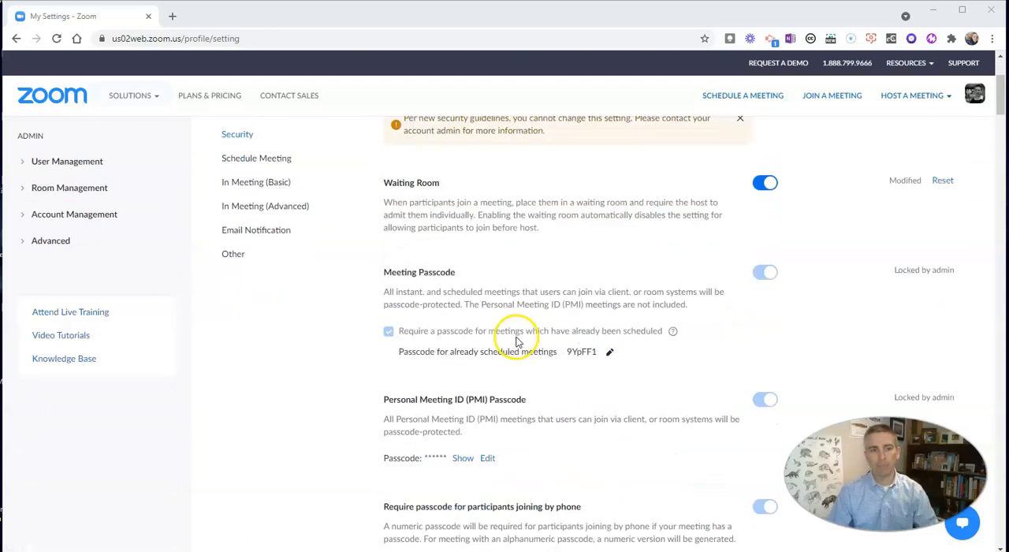
click(265, 205)
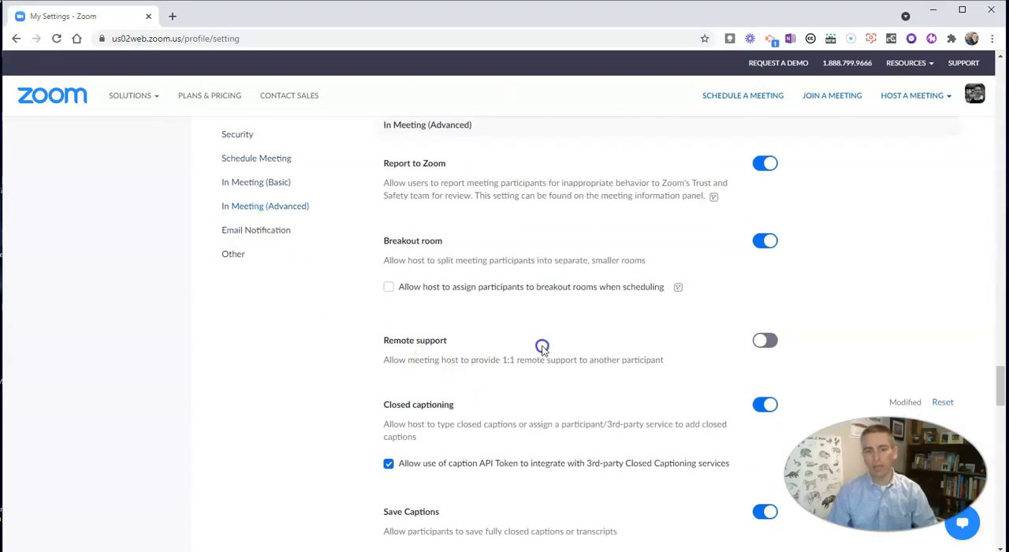
mouse_move(416, 132)
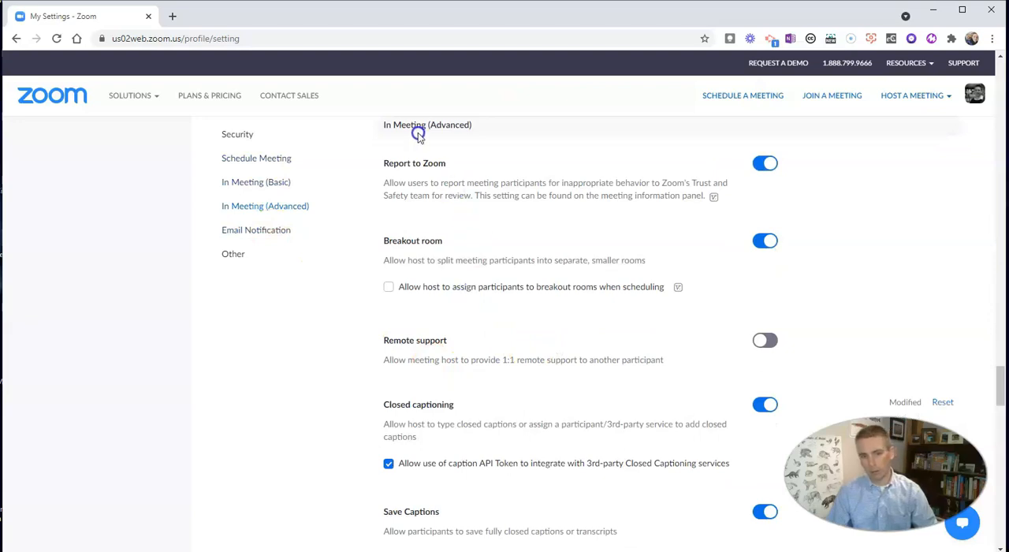
scroll(down, 3)
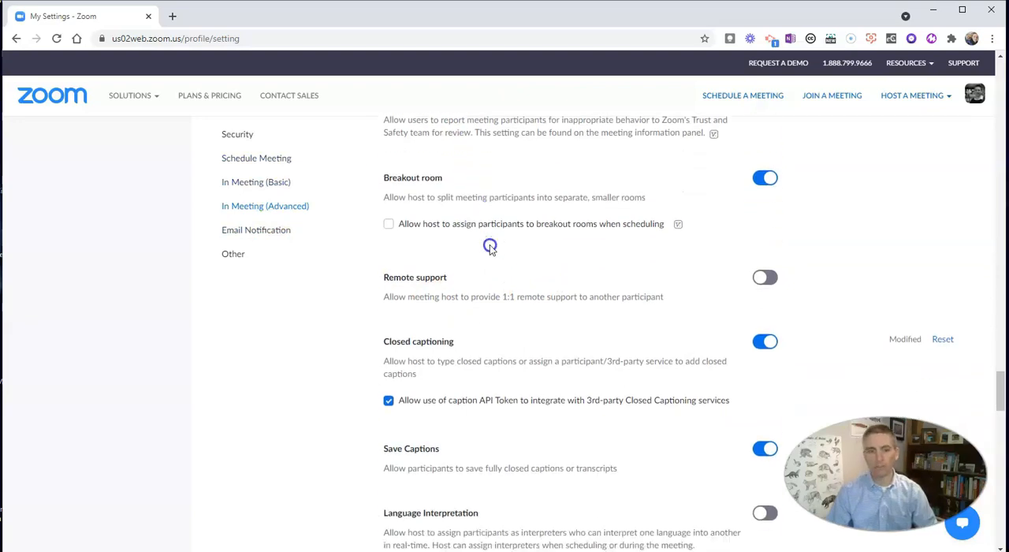
scroll(down, 3)
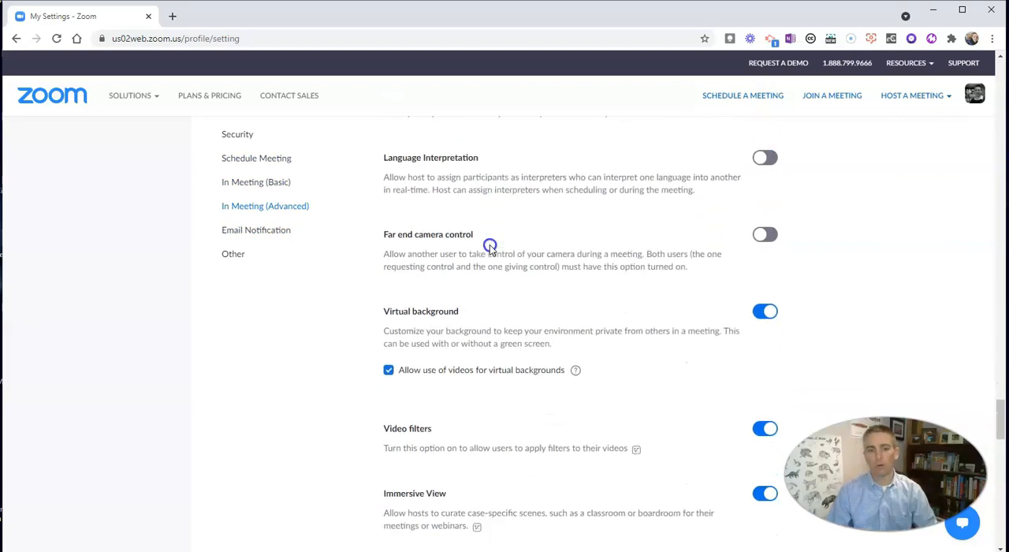
scroll(down, 3)
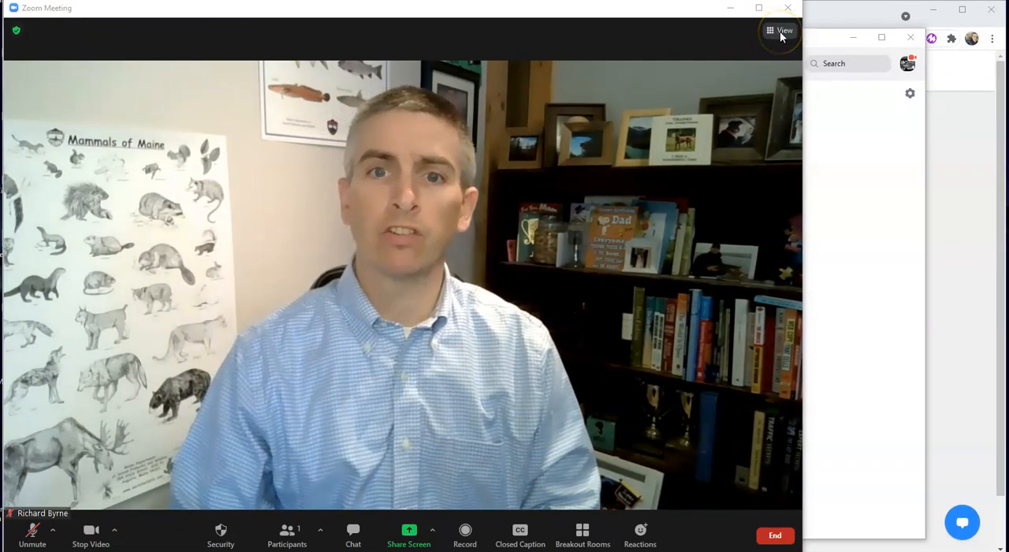
Choose Immersive Scene from the meeting's View menu to bring up the scene chooser
click(782, 30)
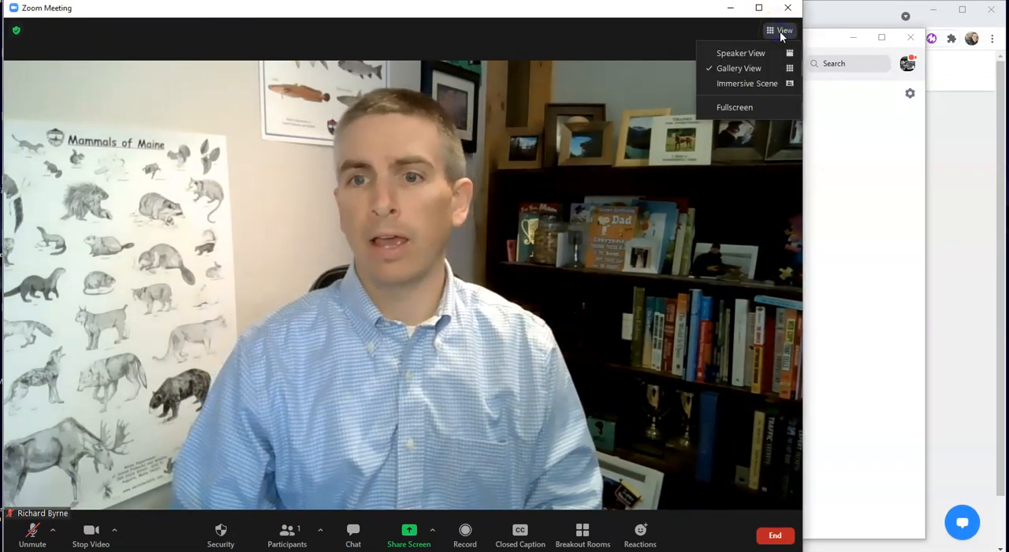
mouse_move(749, 84)
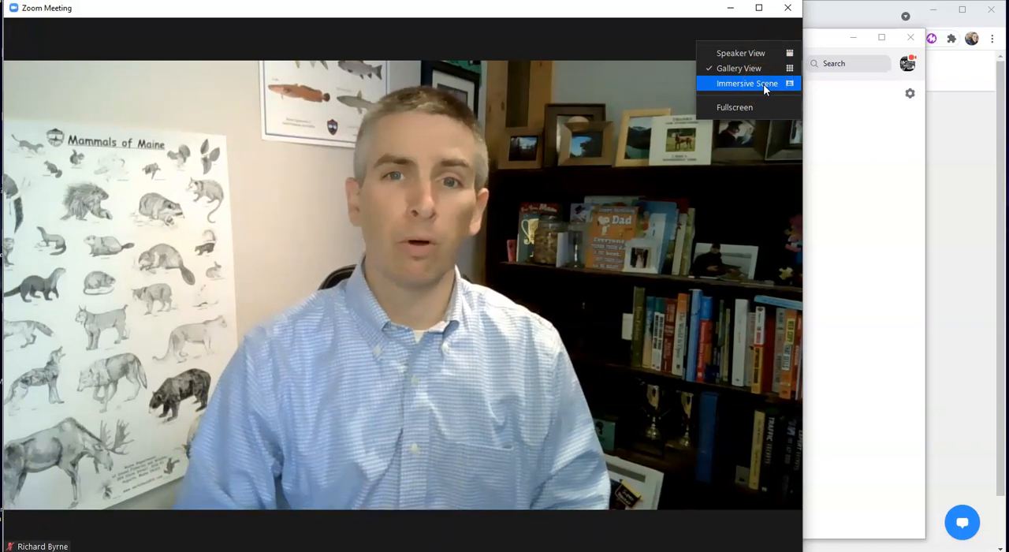
click(747, 84)
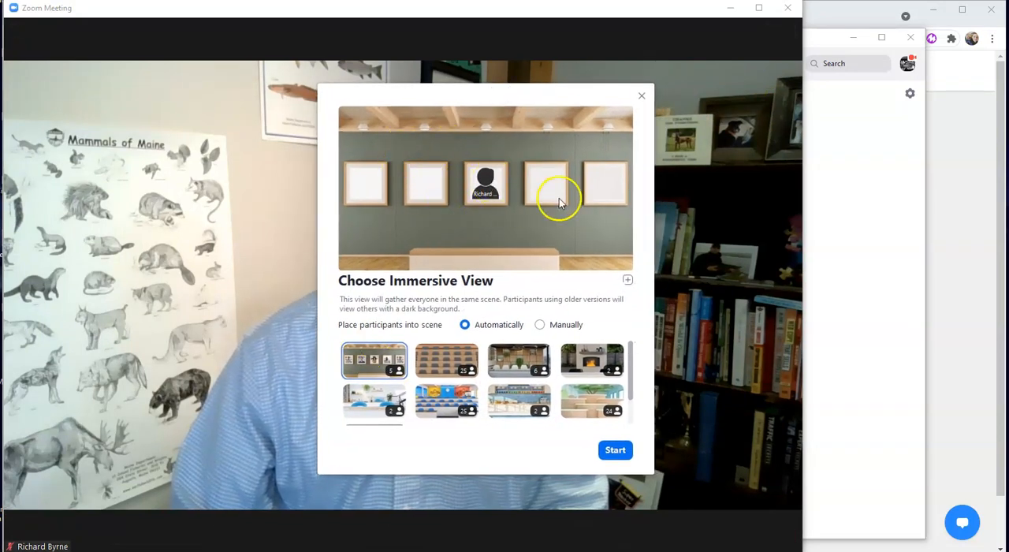
mouse_move(447, 360)
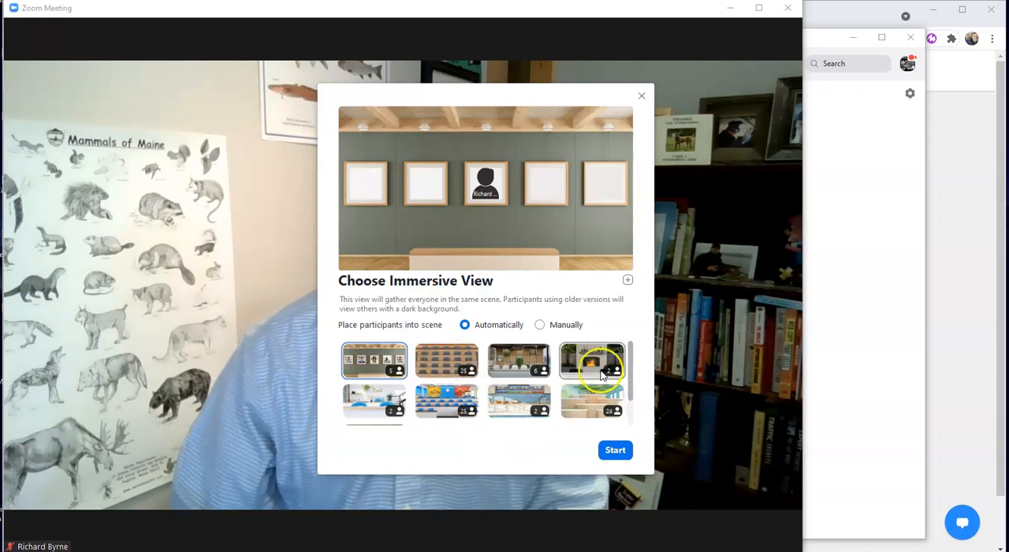
mouse_move(497, 380)
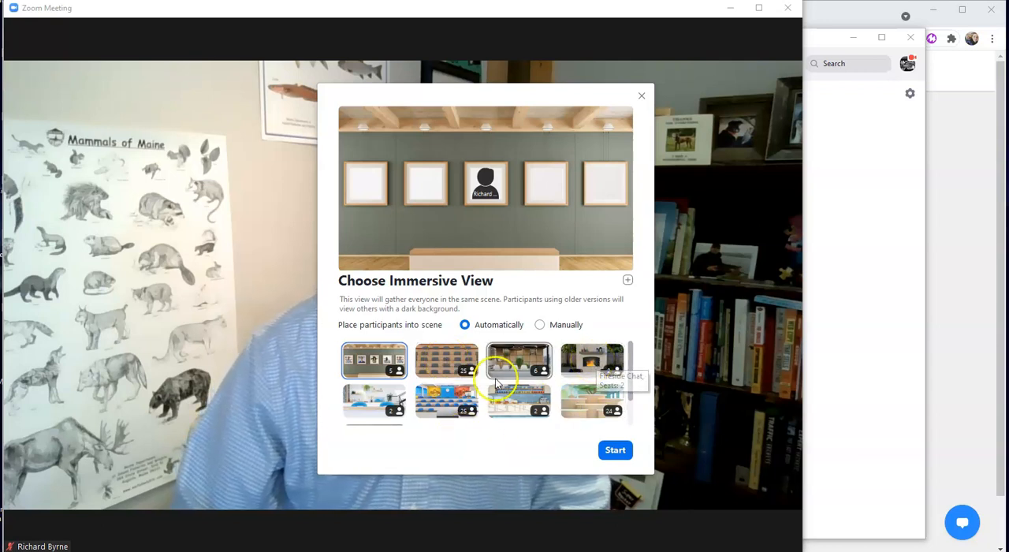
scroll(down, 3)
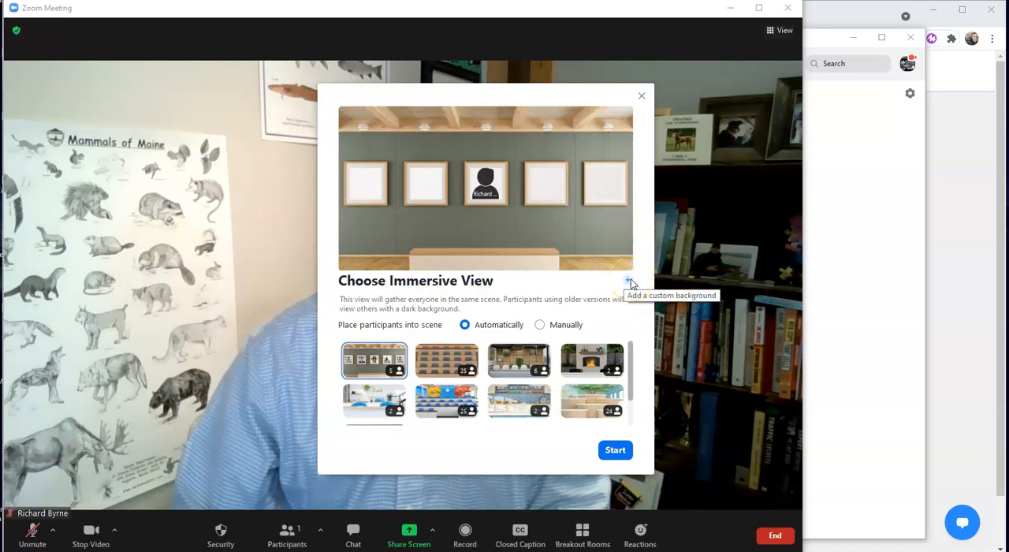
click(627, 281)
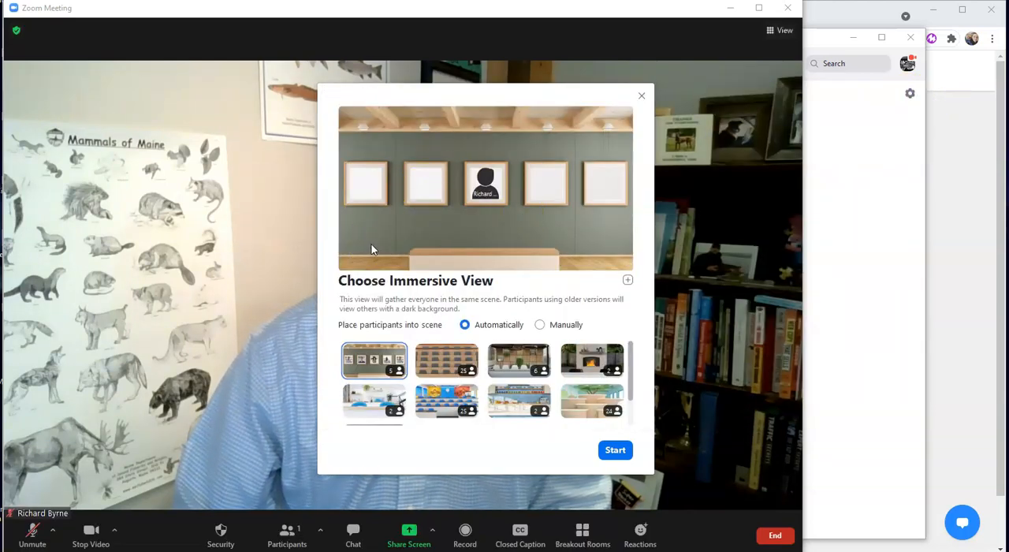
mouse_move(374, 360)
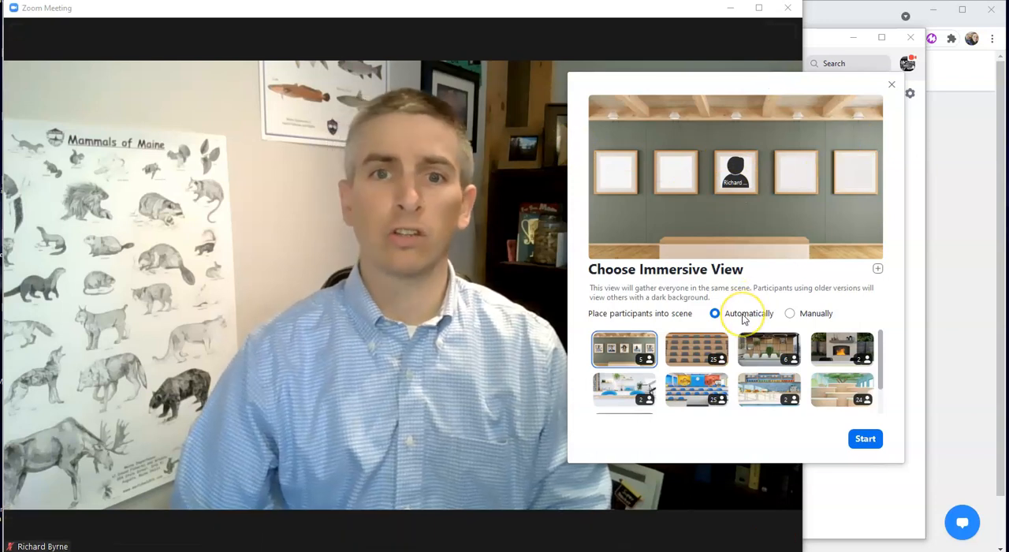
Start the art-gallery scene with participants placed automatically, host framed
click(864, 438)
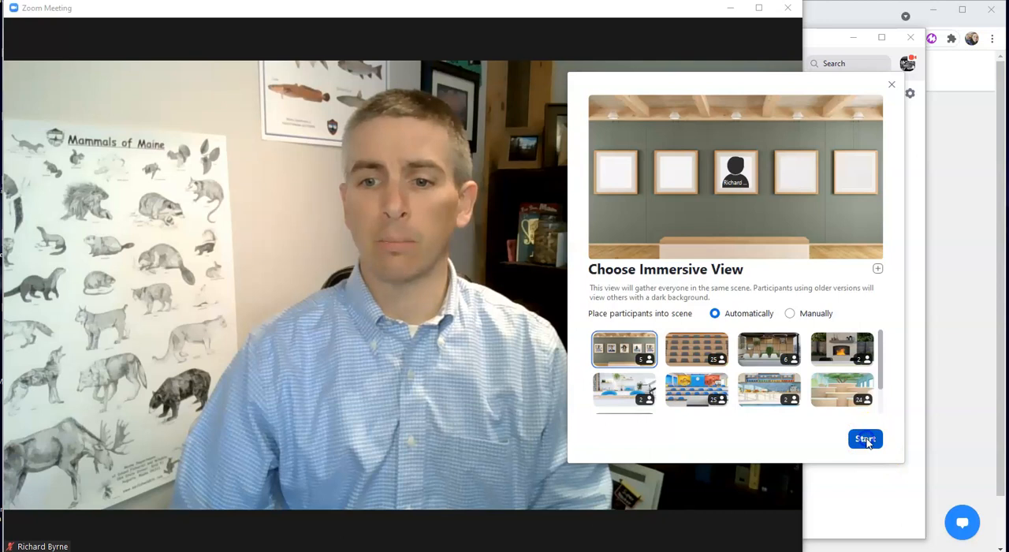
click(864, 438)
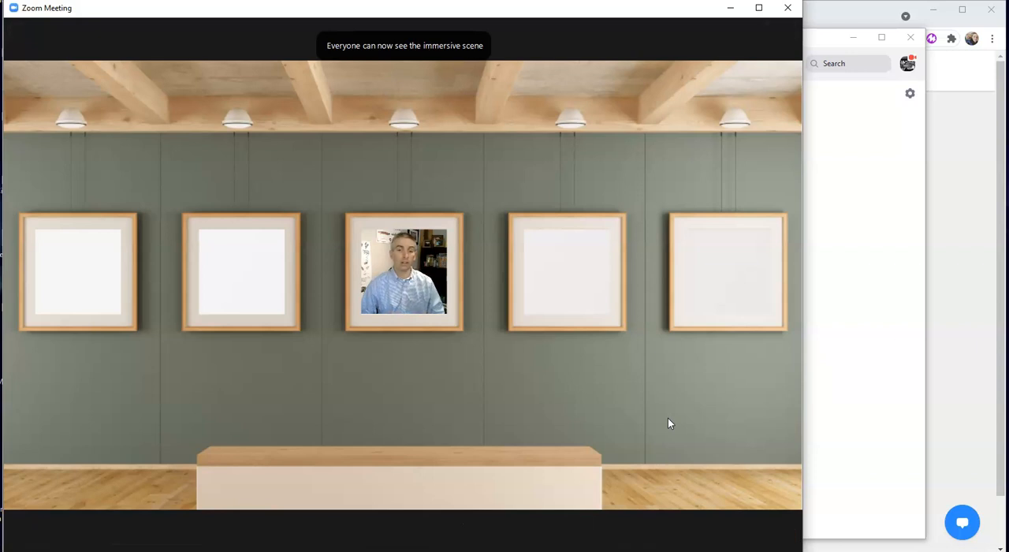
mouse_move(649, 407)
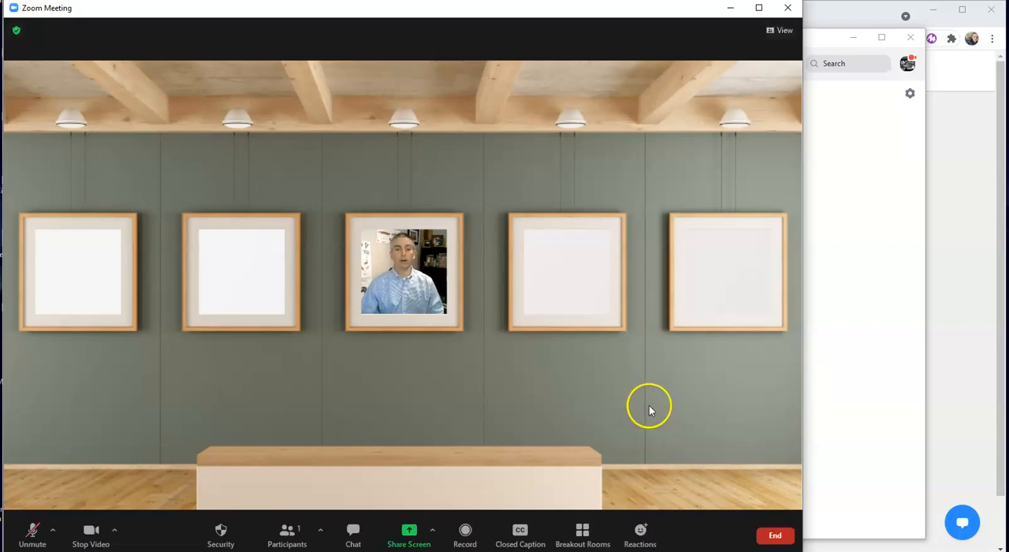
mouse_move(744, 281)
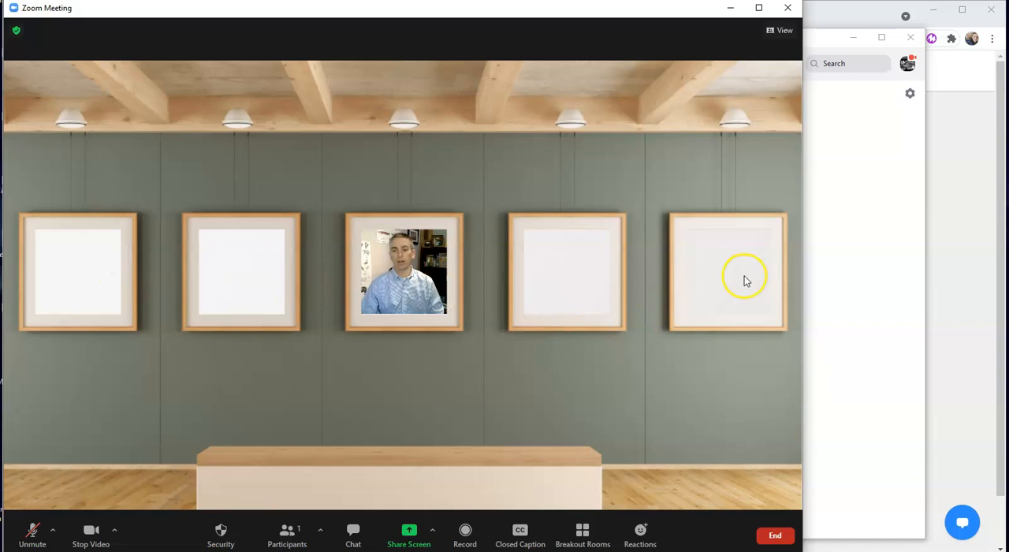
mouse_move(545, 299)
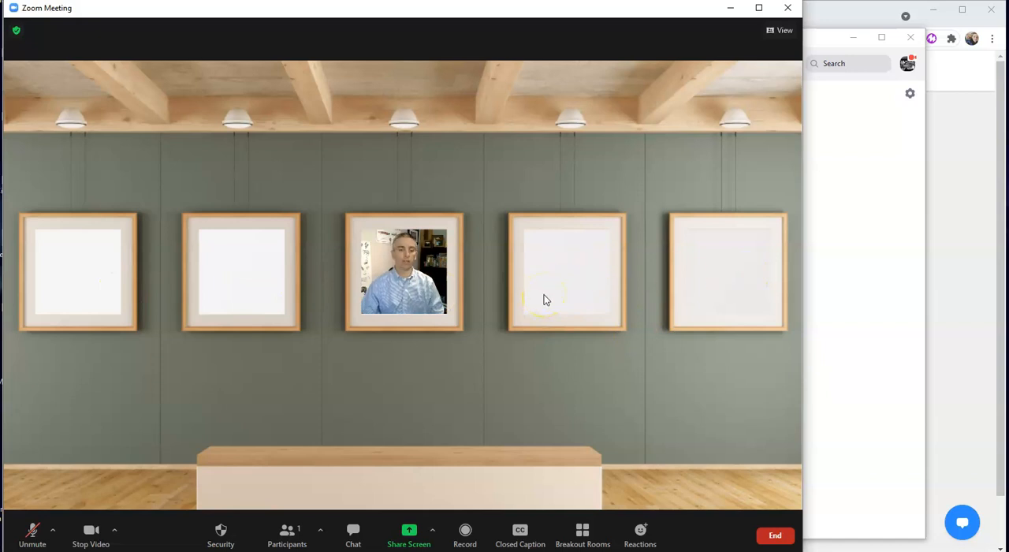